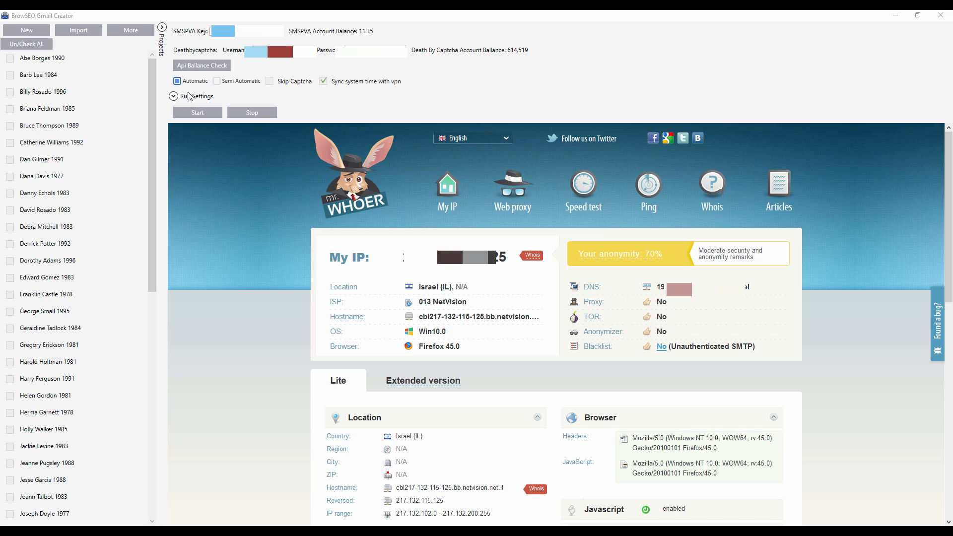
# Collapse the Run Settings panel, then expand it again to show account and mode options.
pyautogui.click(173, 97)
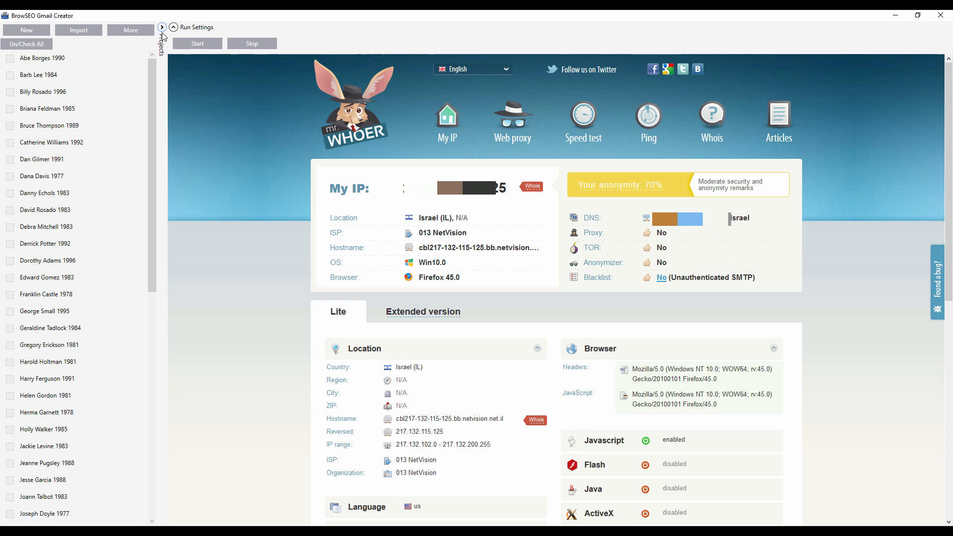
pyautogui.click(163, 27)
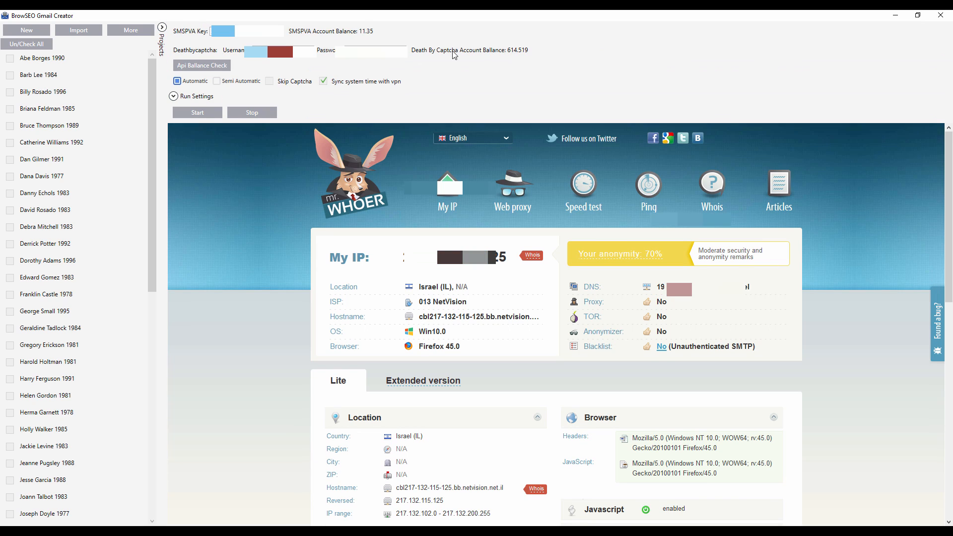
pyautogui.moveTo(498, 45)
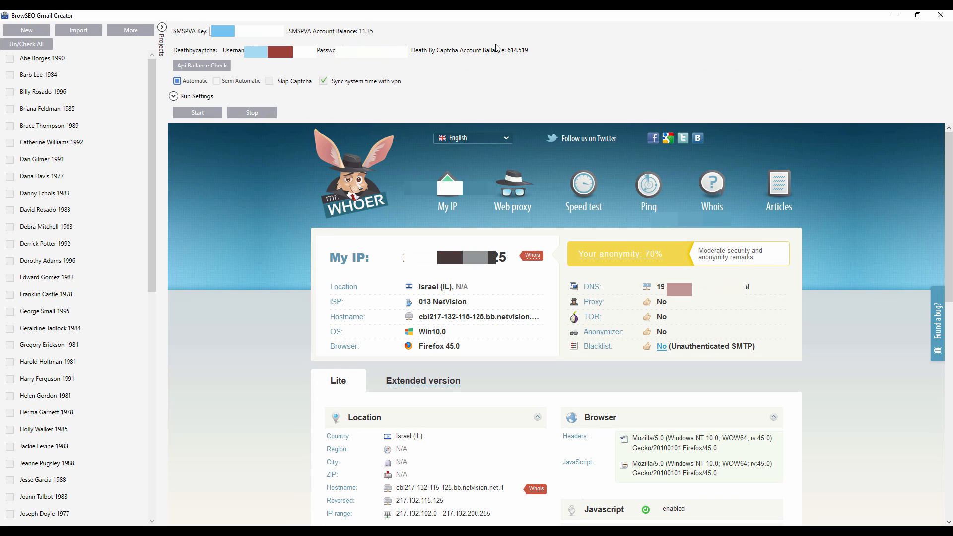
pyautogui.moveTo(424, 34)
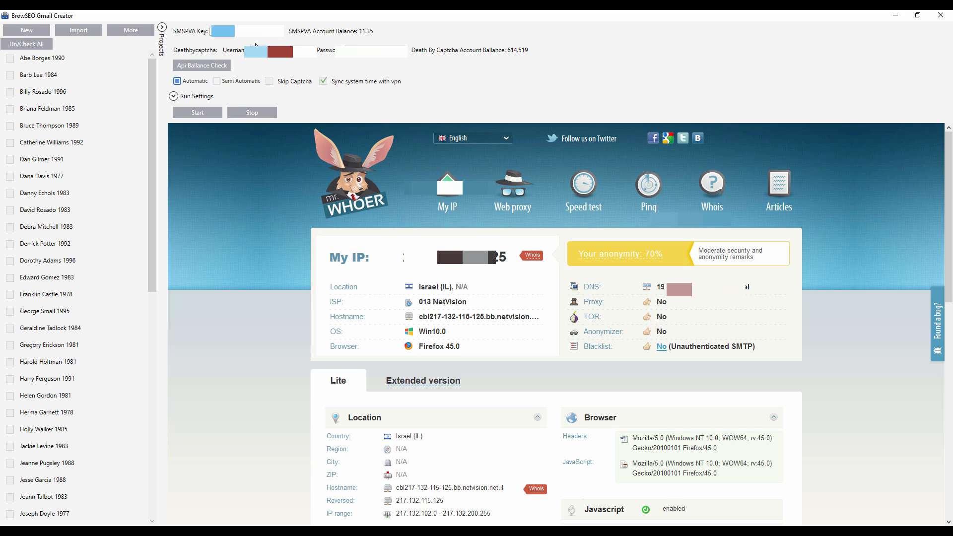
pyautogui.moveTo(207, 99)
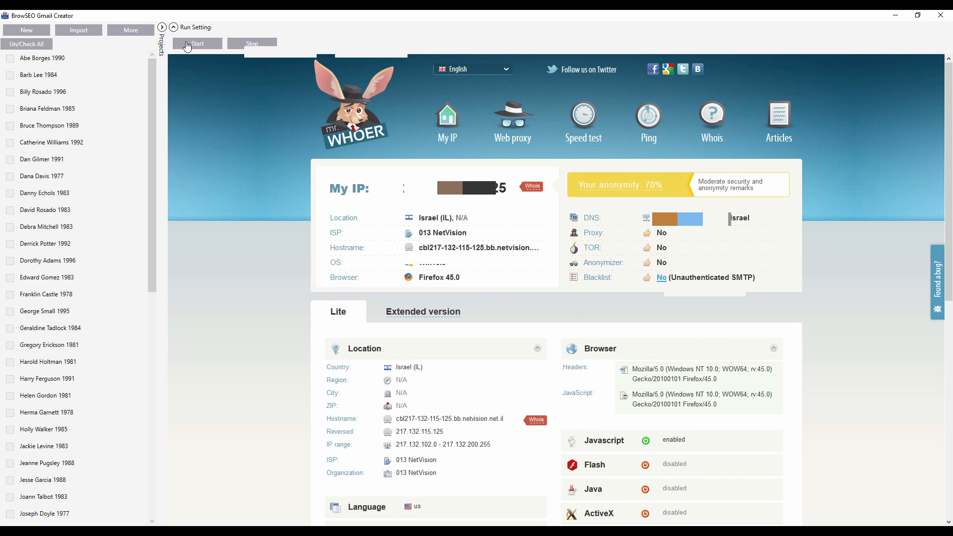
# Choose Semi Automatic mode, tick the Abe Borges 1990 project and start its run.
pyautogui.click(173, 26)
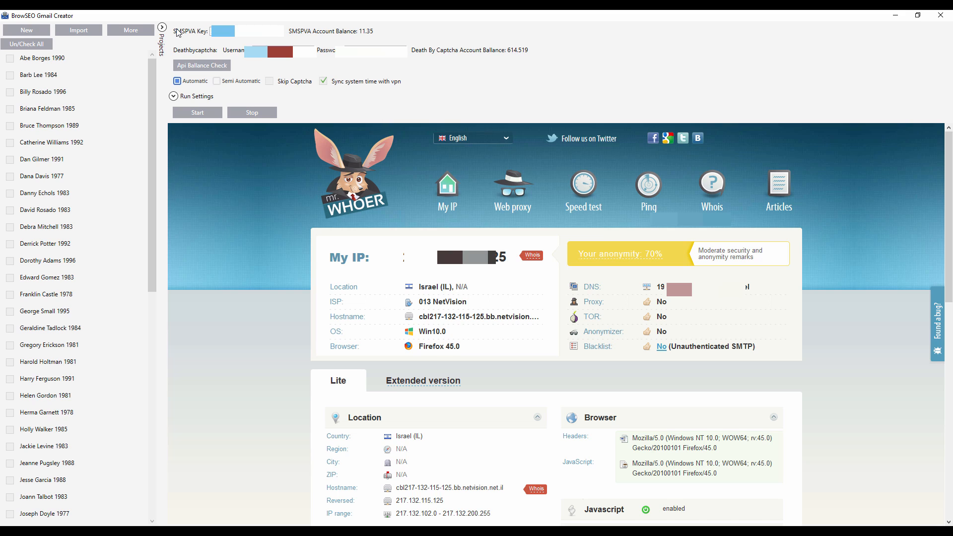
pyautogui.moveTo(65, 33)
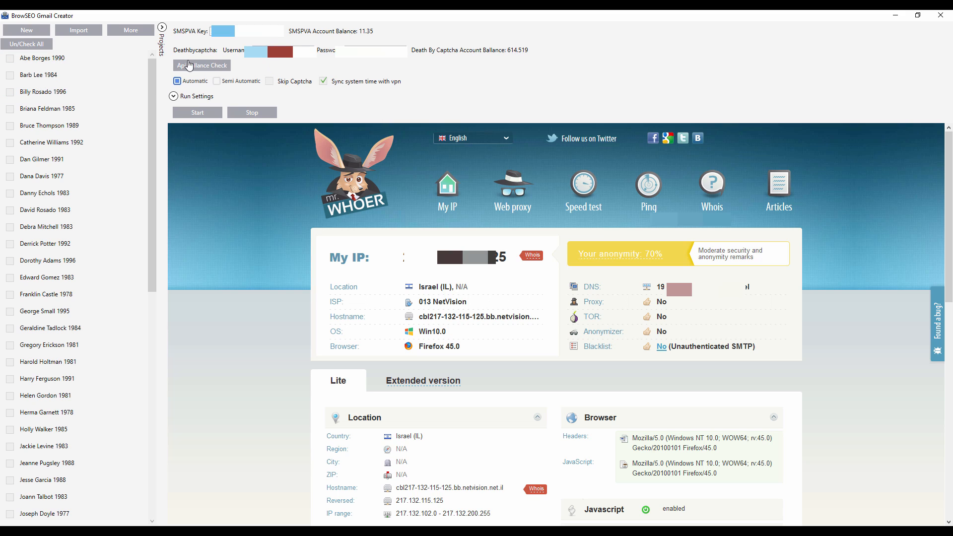
pyautogui.moveTo(99, 173)
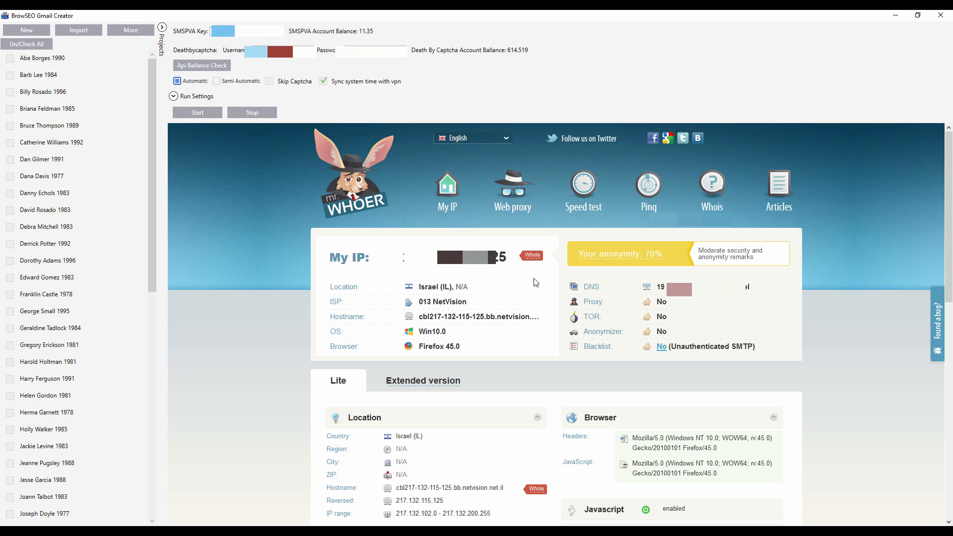
pyautogui.moveTo(885, 193)
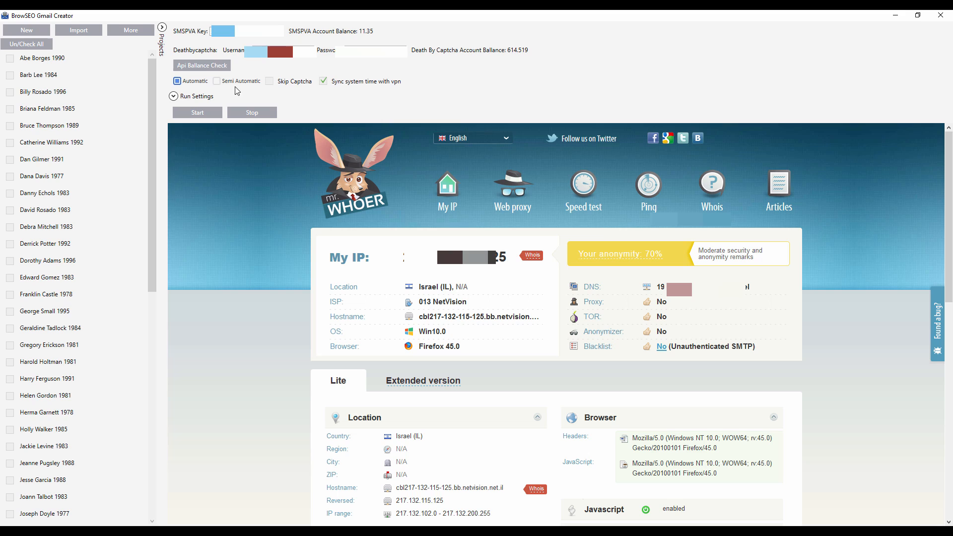
pyautogui.moveTo(239, 84)
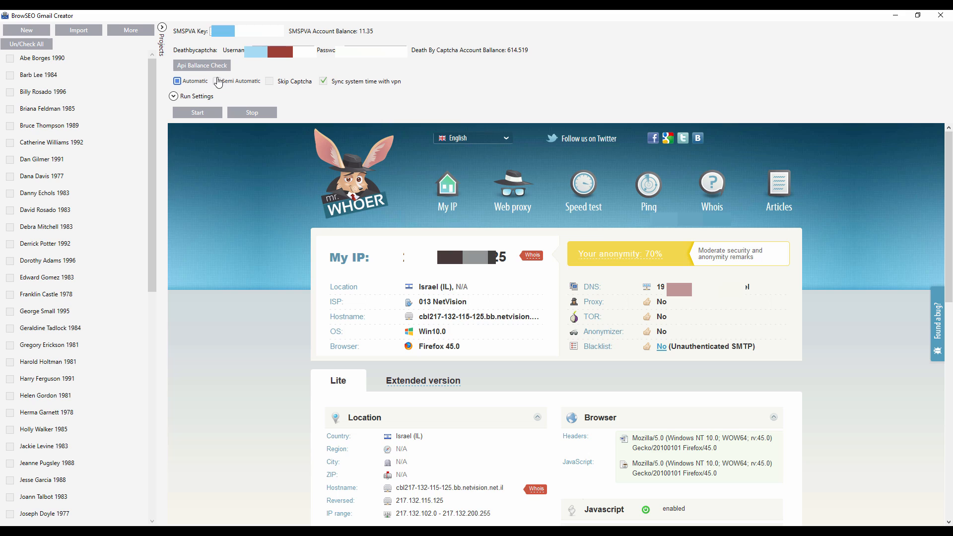
pyautogui.click(214, 81)
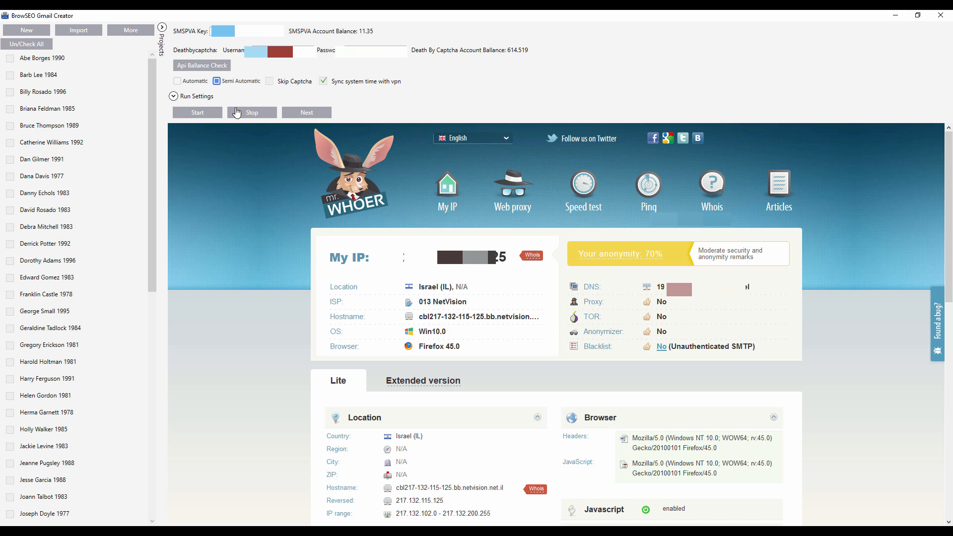
pyautogui.click(45, 57)
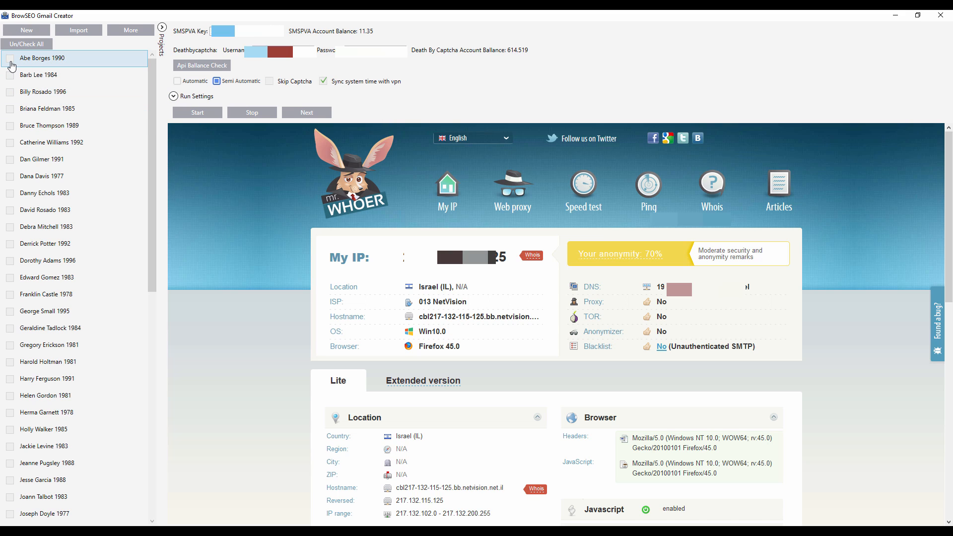
pyautogui.click(10, 57)
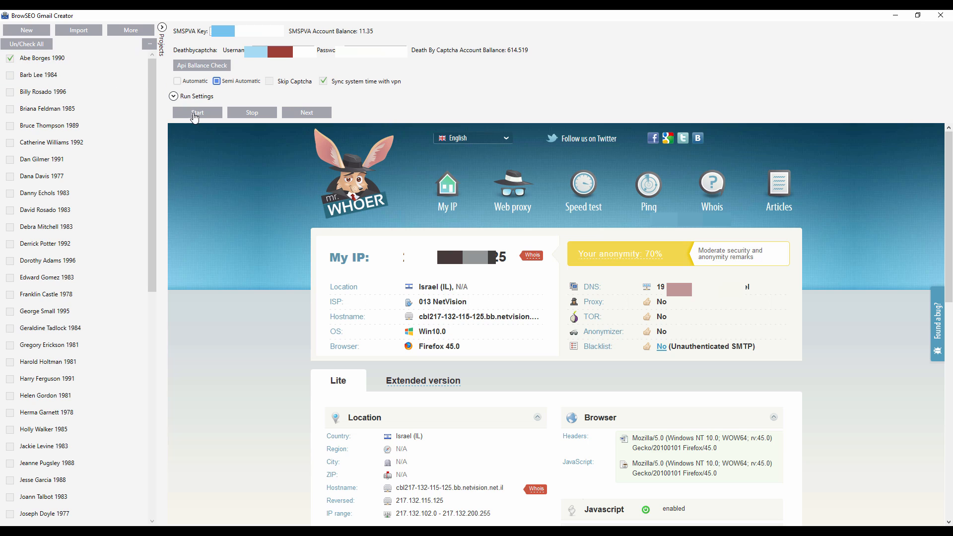
pyautogui.click(197, 112)
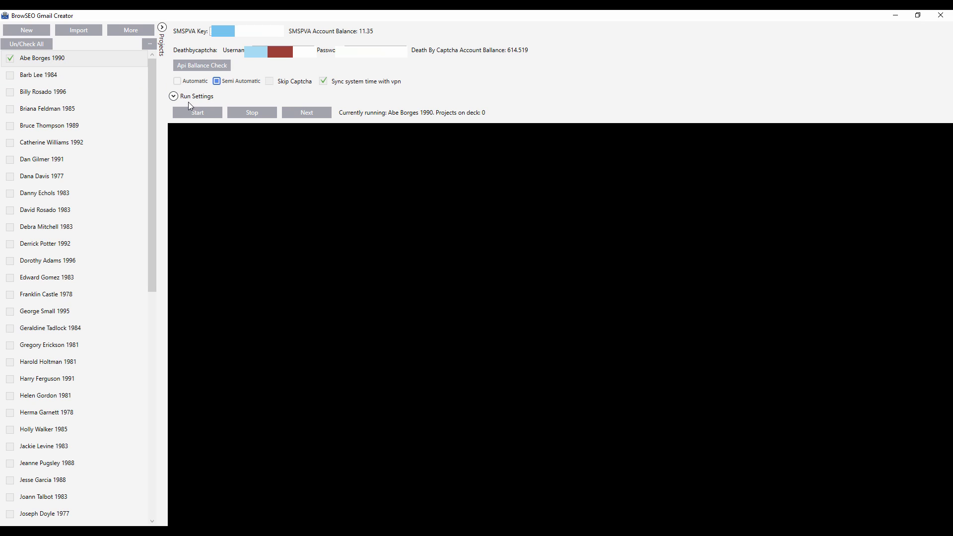
pyautogui.click(196, 113)
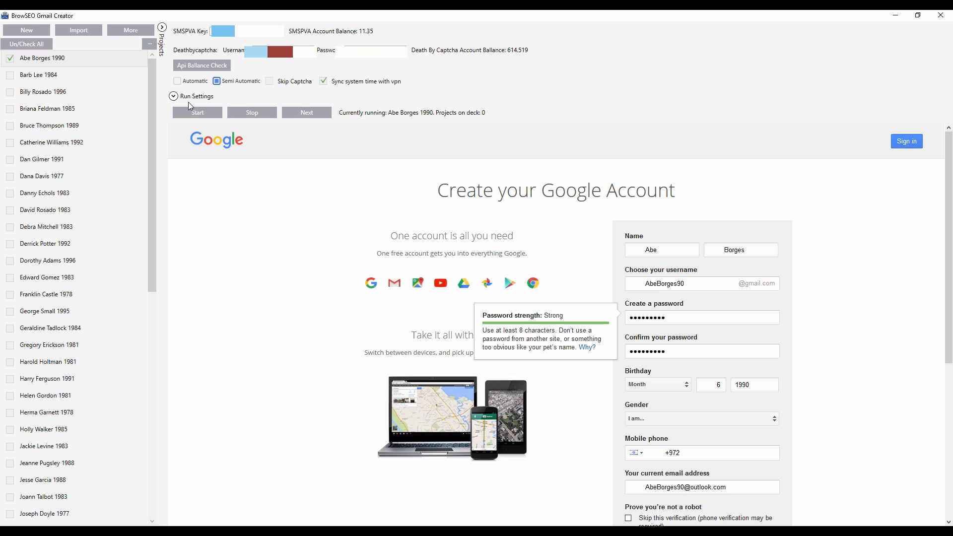
pyautogui.scroll(-3)
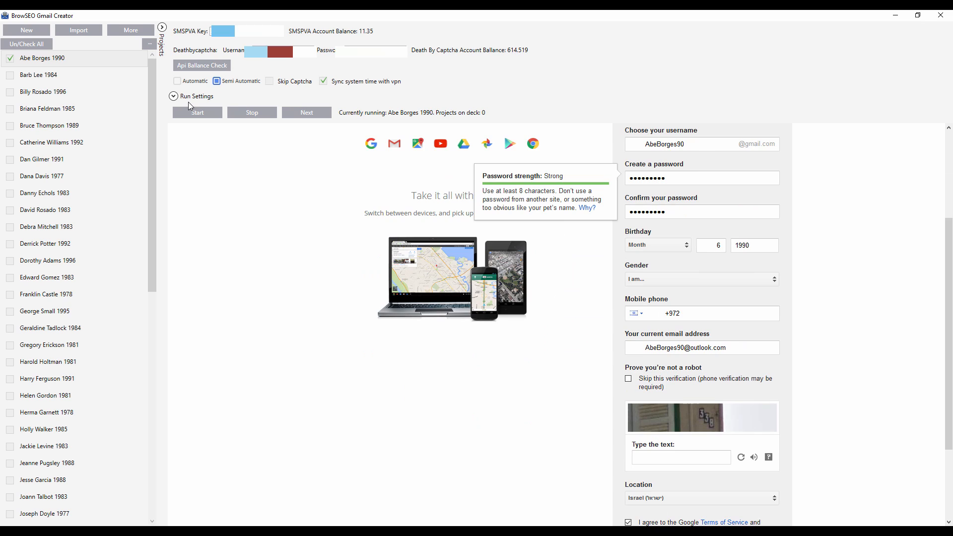
pyautogui.scroll(-3)
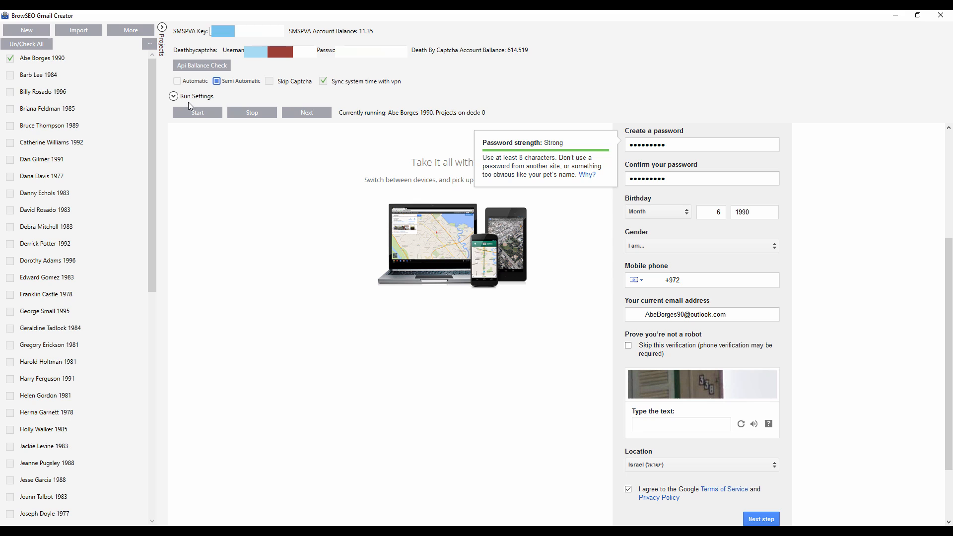
pyautogui.moveTo(472, 239)
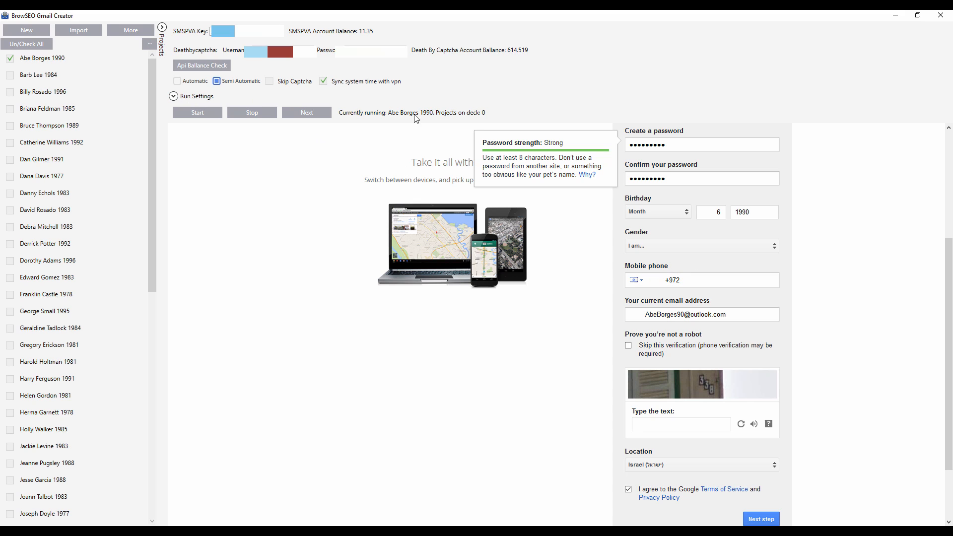
pyautogui.click(711, 280)
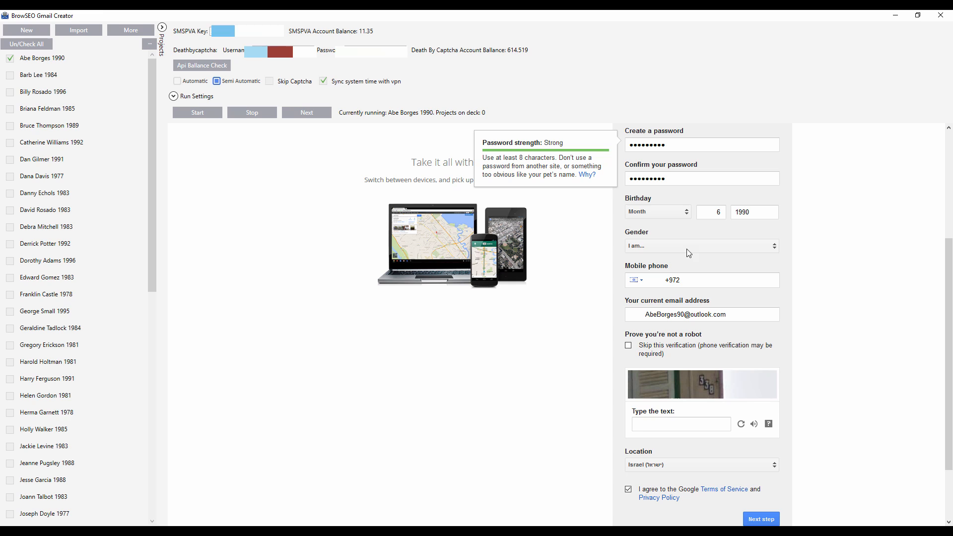
pyautogui.moveTo(930, 481)
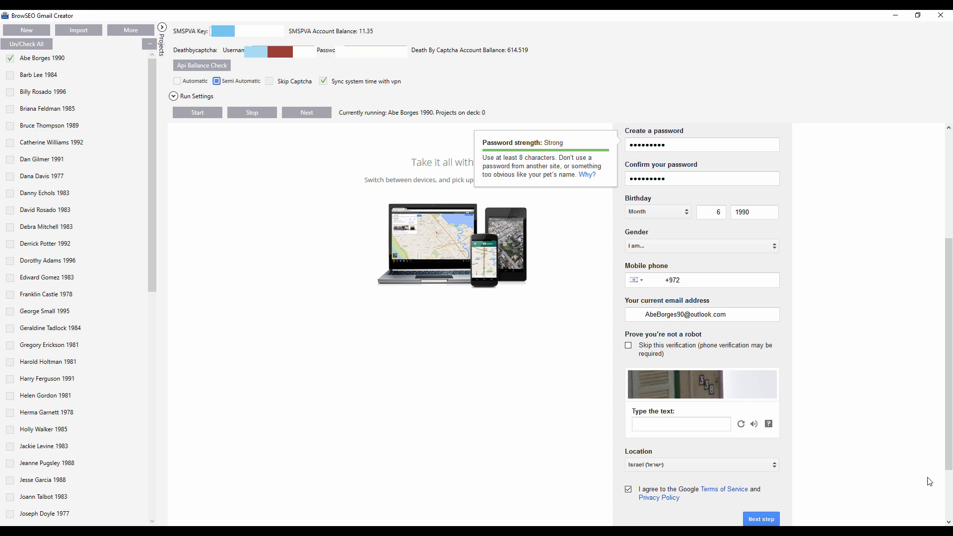
pyautogui.moveTo(927, 526)
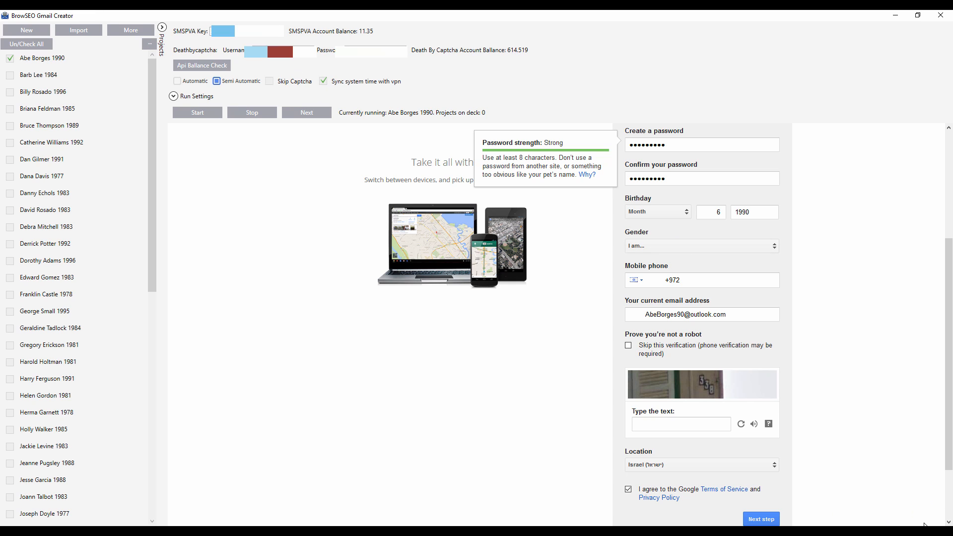
pyautogui.moveTo(306, 209)
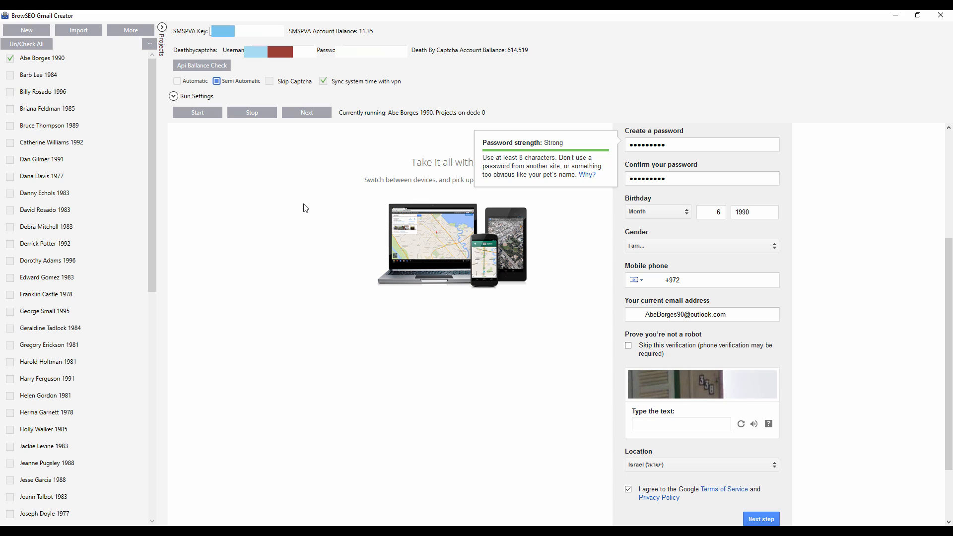
pyautogui.moveTo(395, 189)
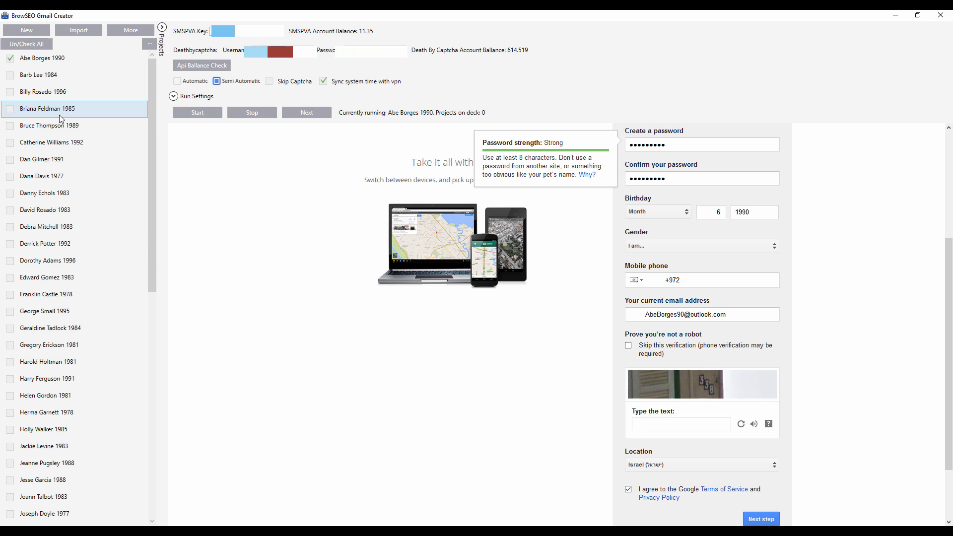
pyautogui.click(50, 143)
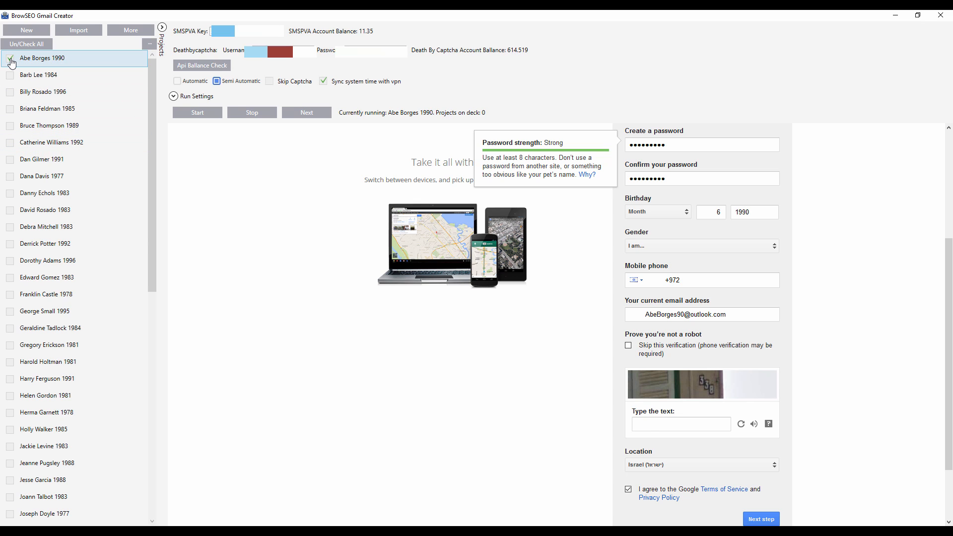
pyautogui.click(11, 58)
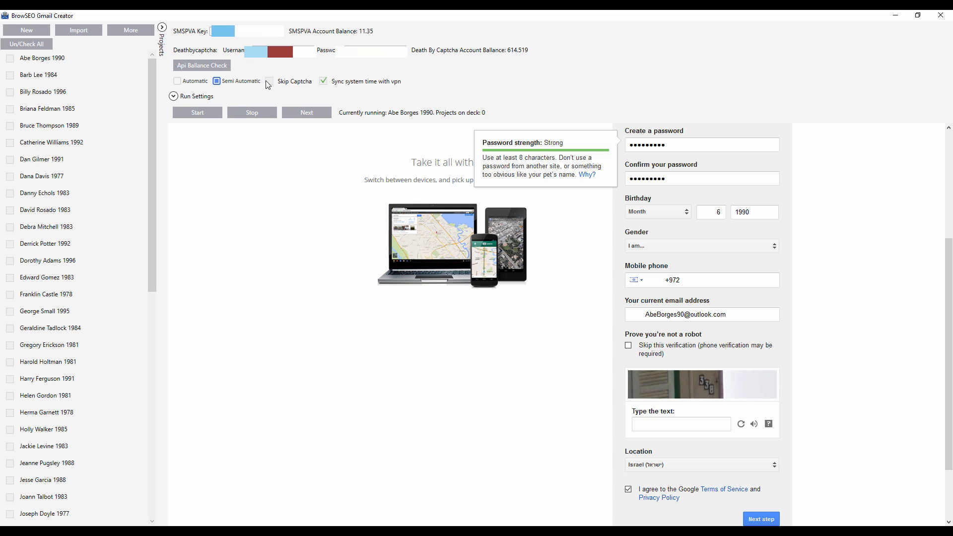
pyautogui.click(269, 82)
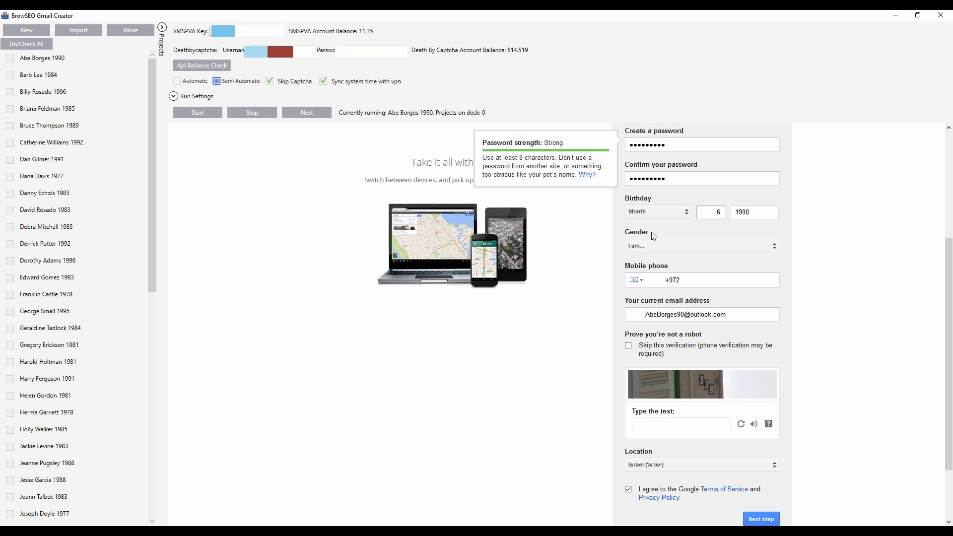
pyautogui.click(324, 81)
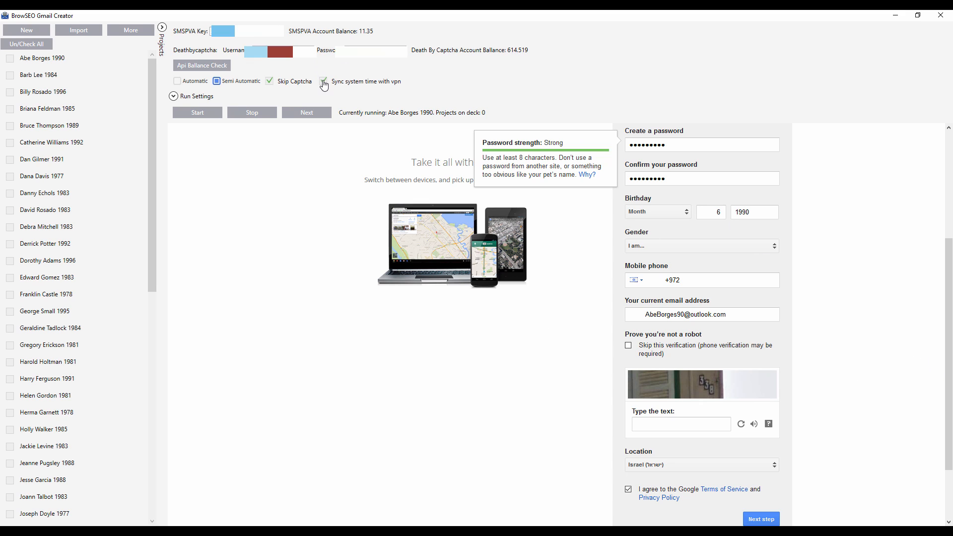
pyautogui.click(323, 81)
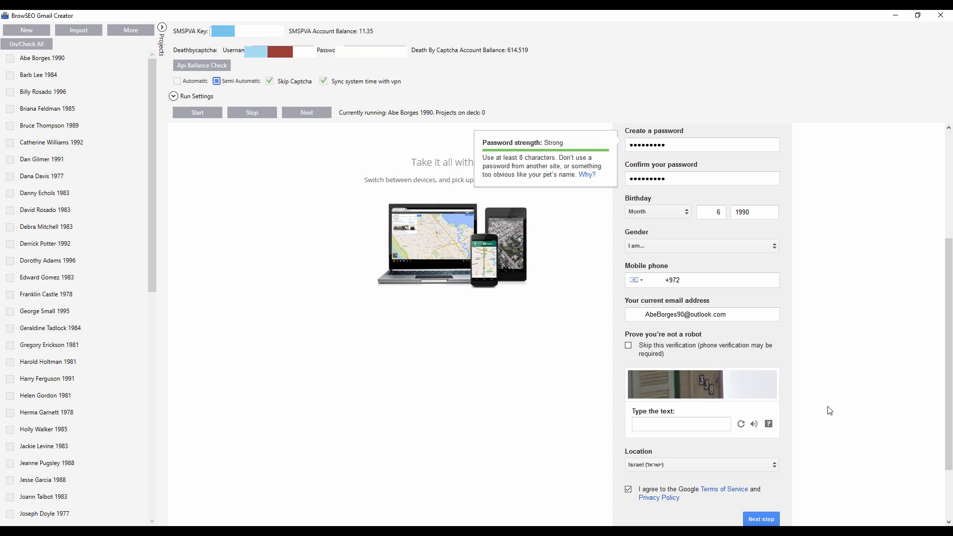
# Review the filled sign-up form and focus the Mobile phone field showing +972.
pyautogui.click(702, 178)
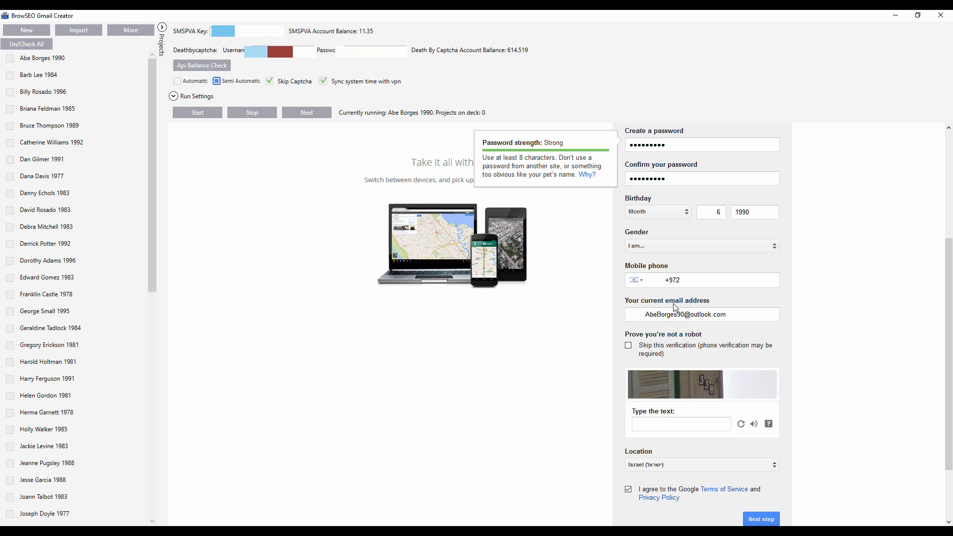
pyautogui.moveTo(651, 311)
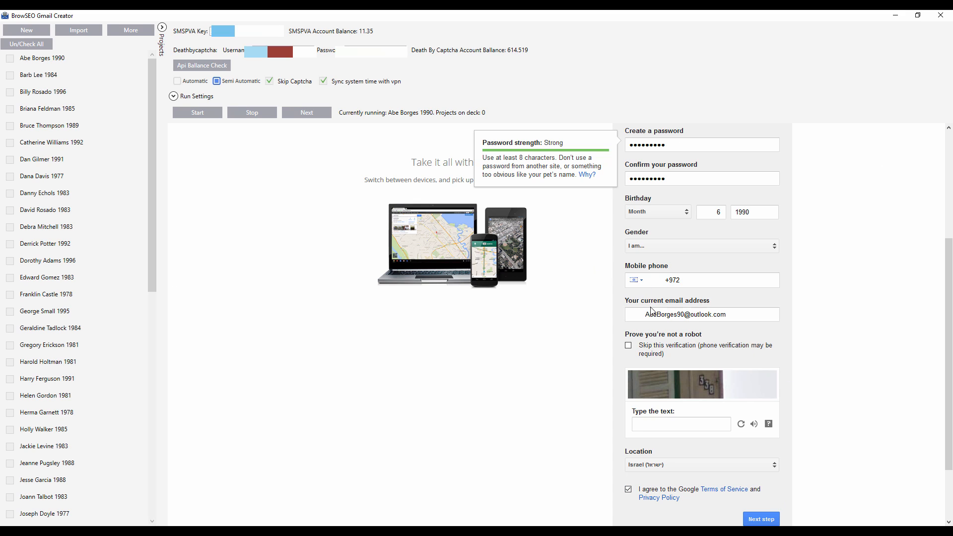
pyautogui.click(692, 280)
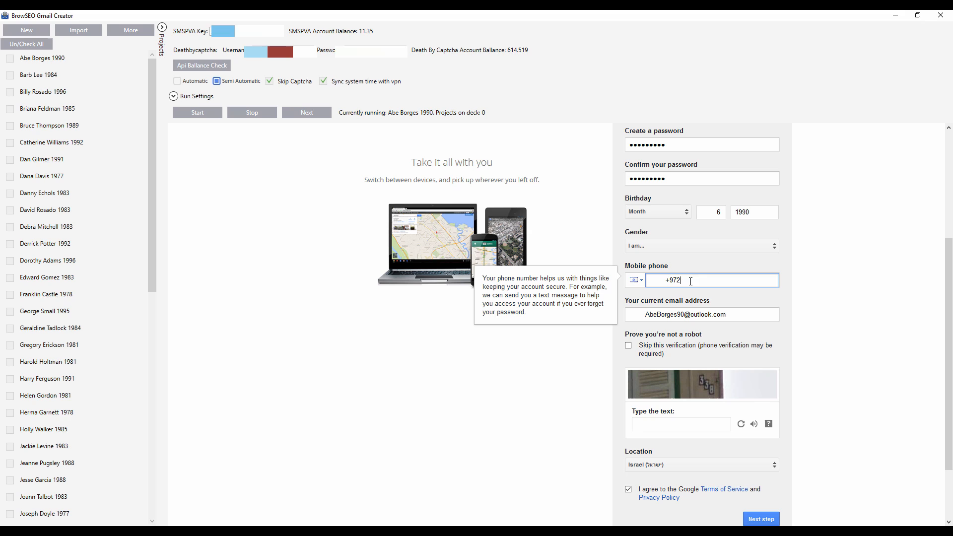
pyautogui.moveTo(288, 385)
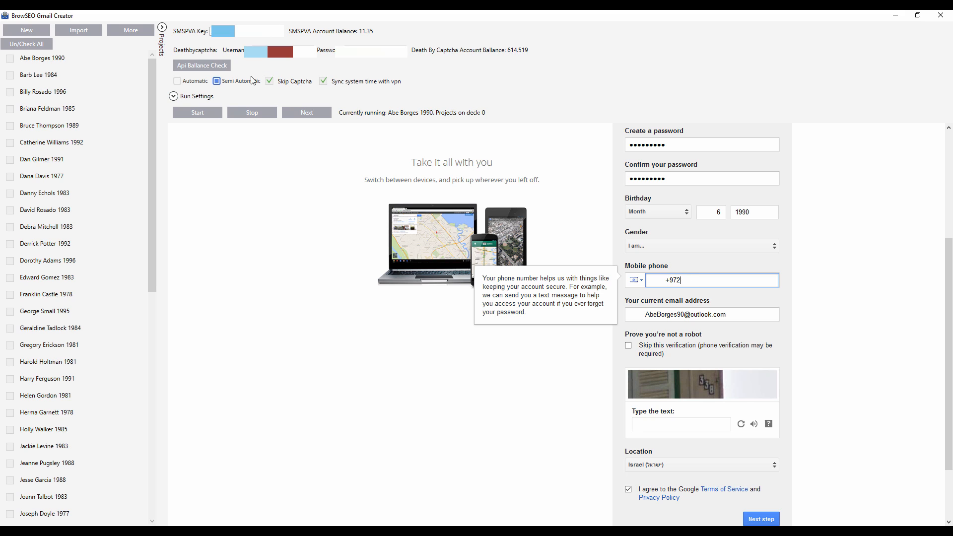
# Import bulk proxies (IP:8080:username:password per line) for all projects via More > Proxy Settings > Multi.
pyautogui.click(131, 29)
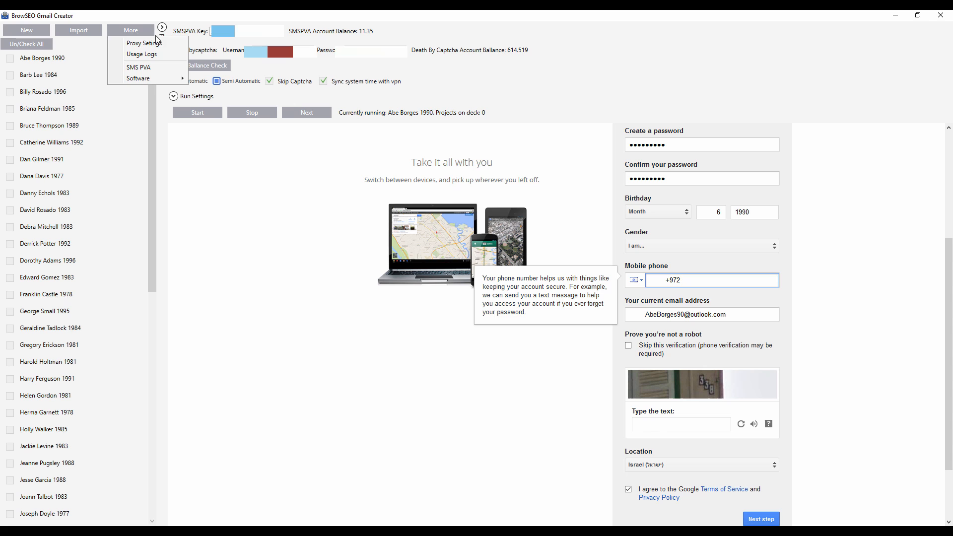
pyautogui.click(141, 43)
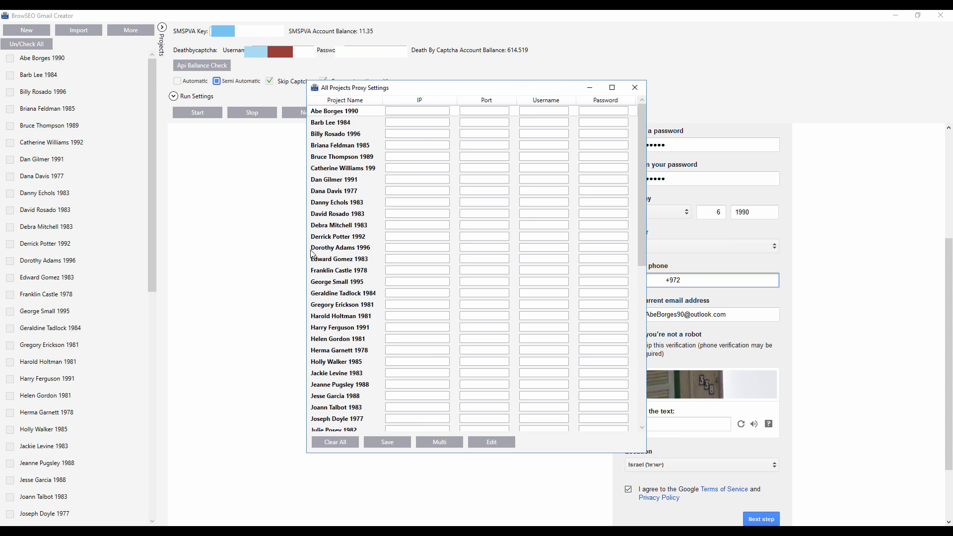
pyautogui.scroll(-3)
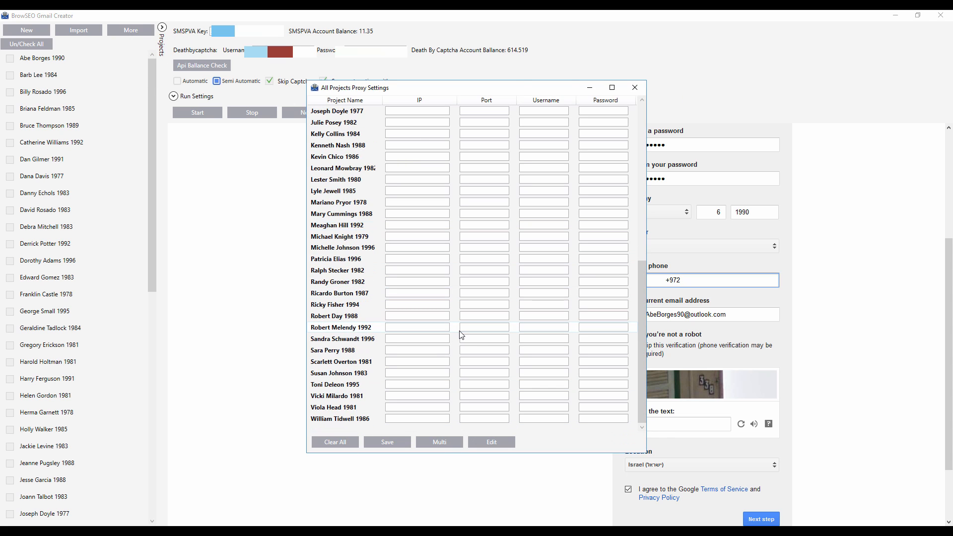
pyautogui.click(439, 442)
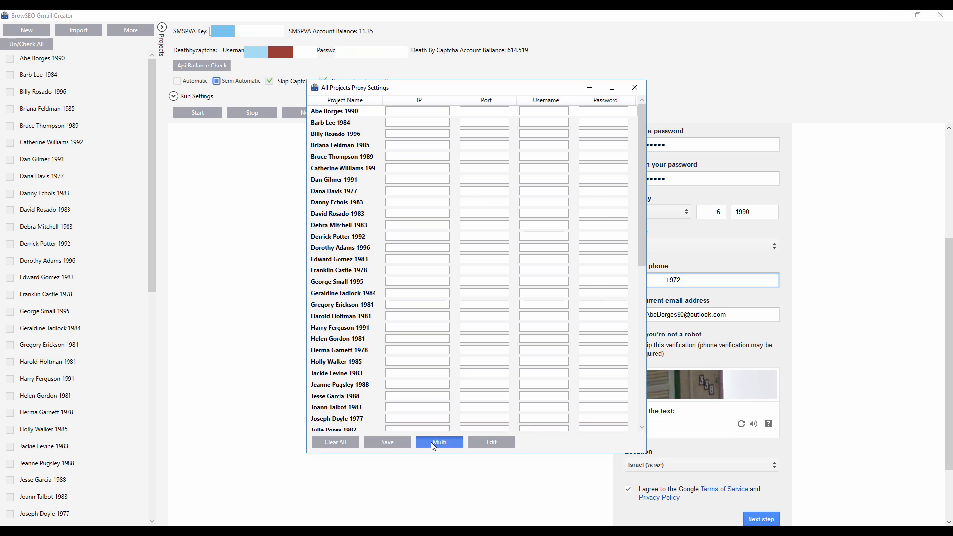
pyautogui.click(439, 442)
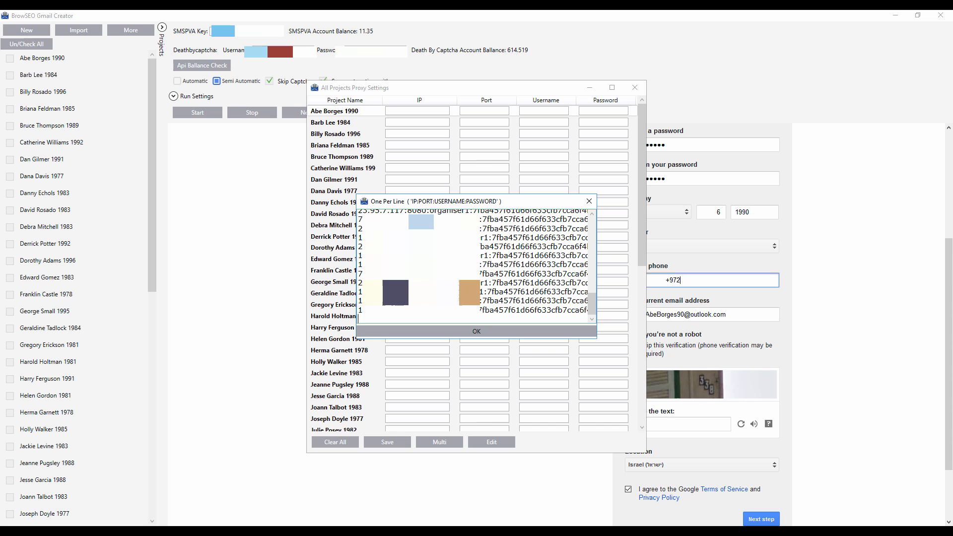
pyautogui.click(477, 332)
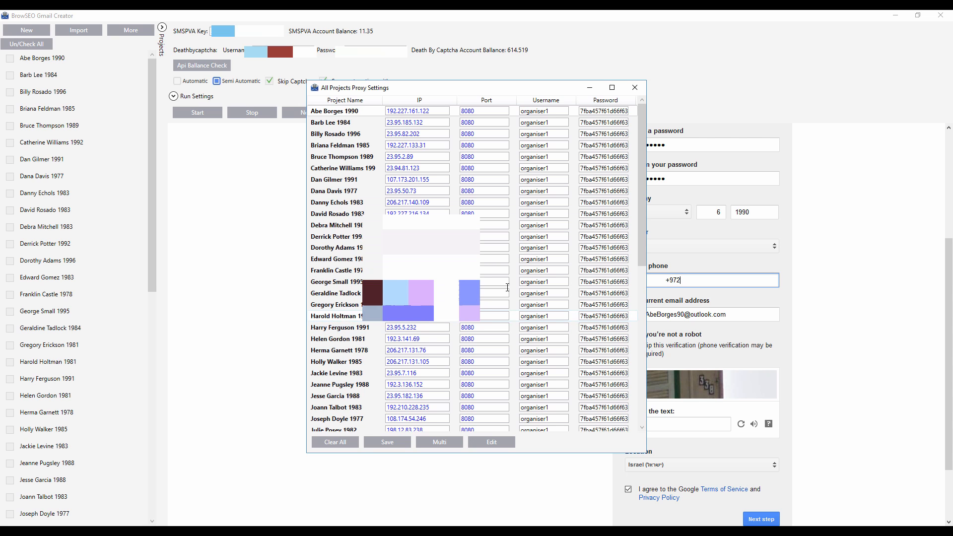
pyautogui.scroll(-3)
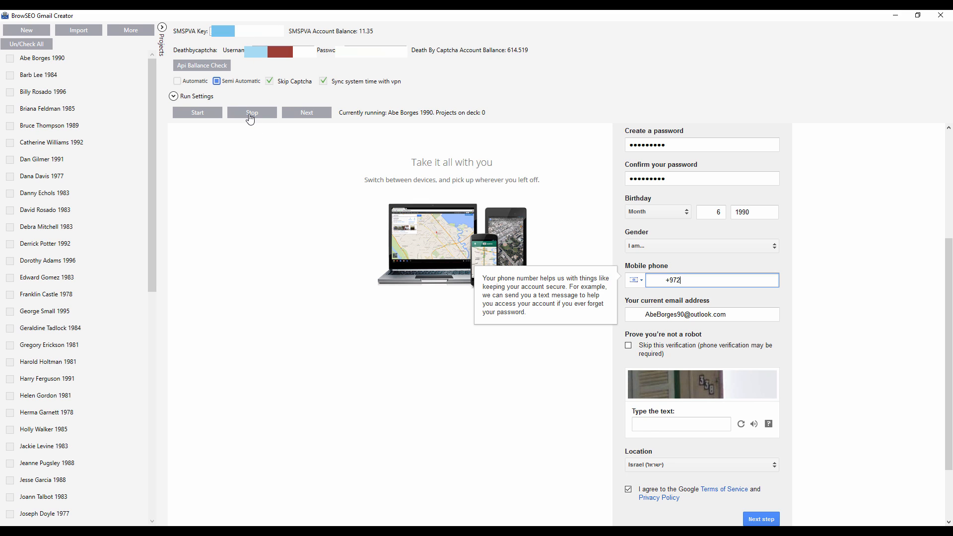
# Stop the run and re-tick the Abe Borges 1990 project instead of Barb Lee 1984.
pyautogui.rightClick(42, 58)
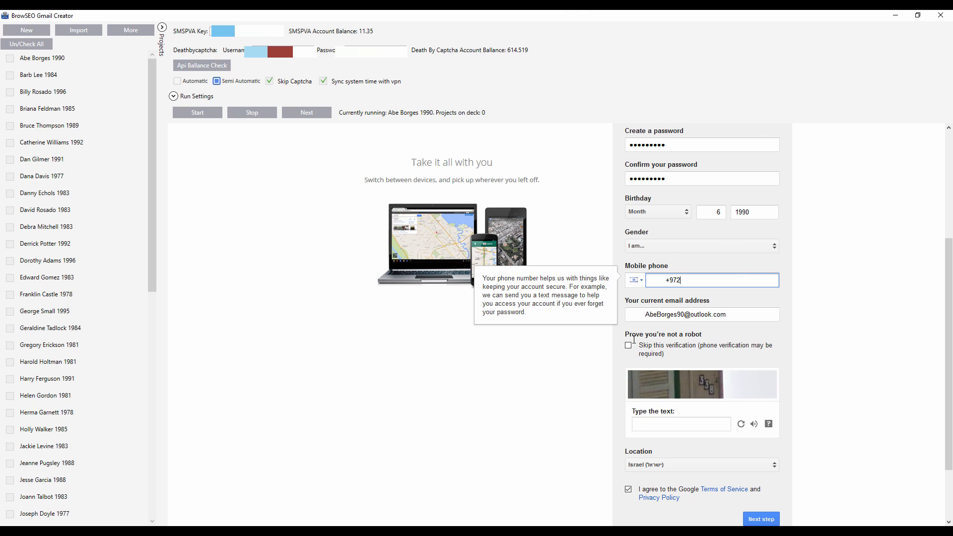
pyautogui.click(35, 76)
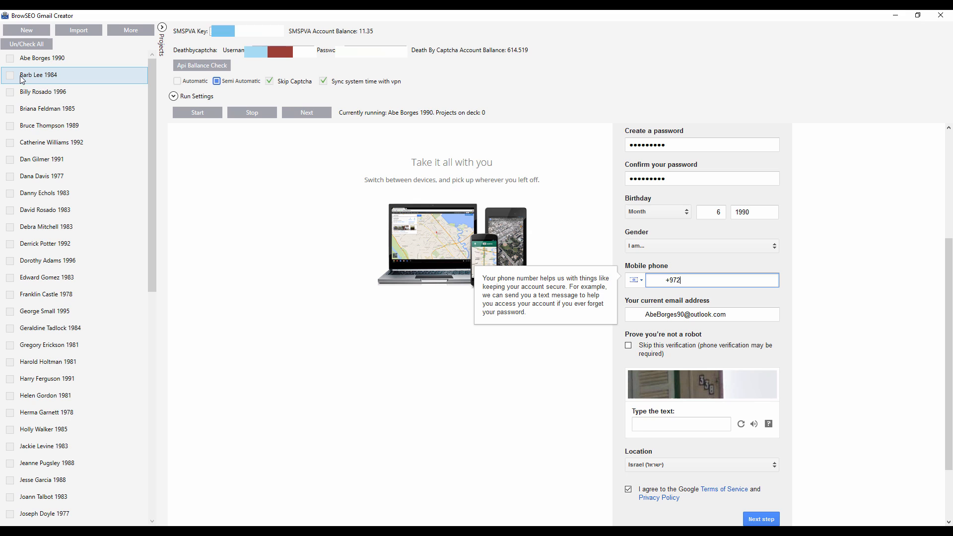
pyautogui.click(11, 75)
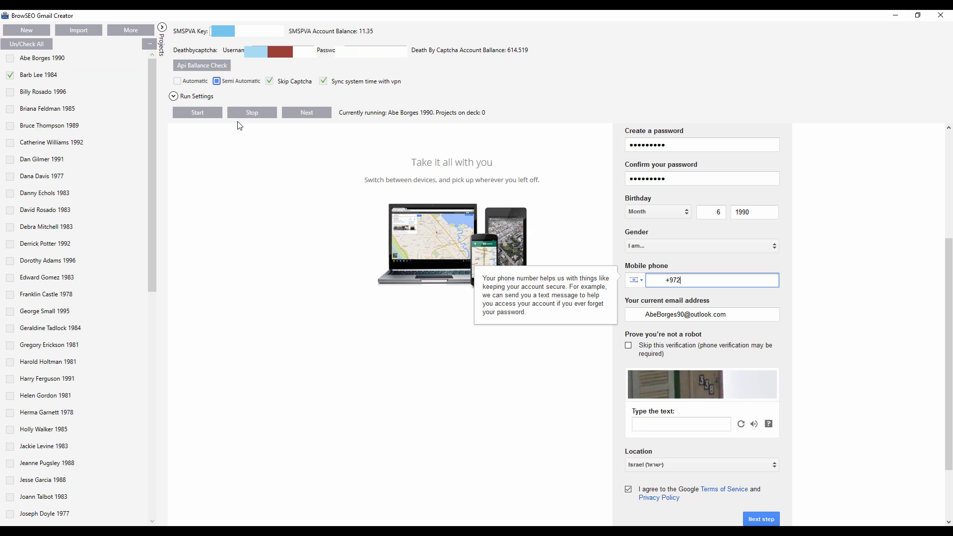
pyautogui.click(11, 75)
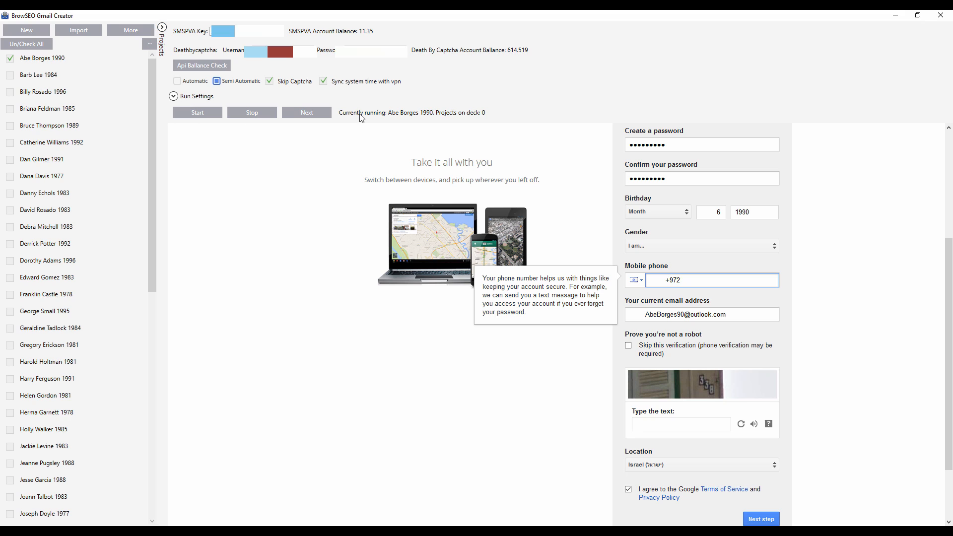
pyautogui.moveTo(183, 124)
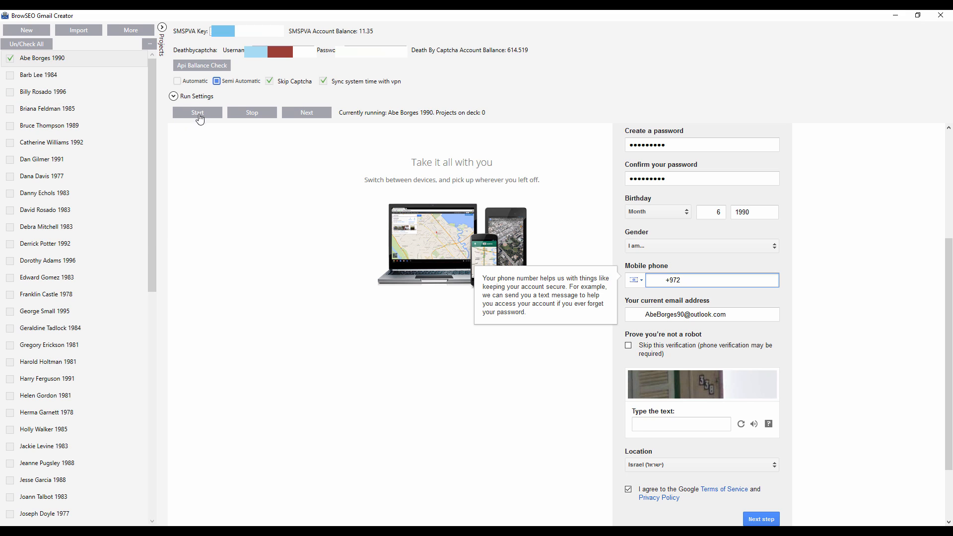
pyautogui.moveTo(903, 207)
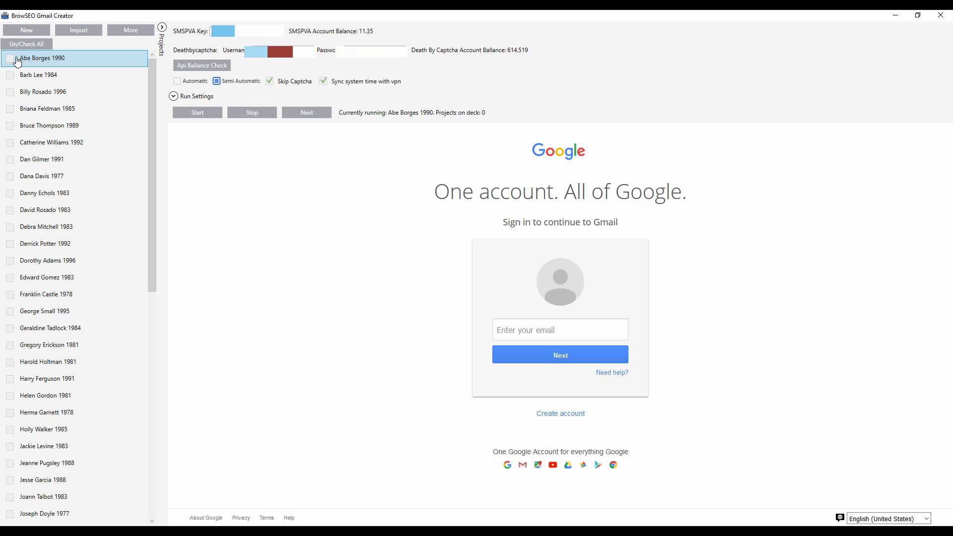
pyautogui.click(12, 58)
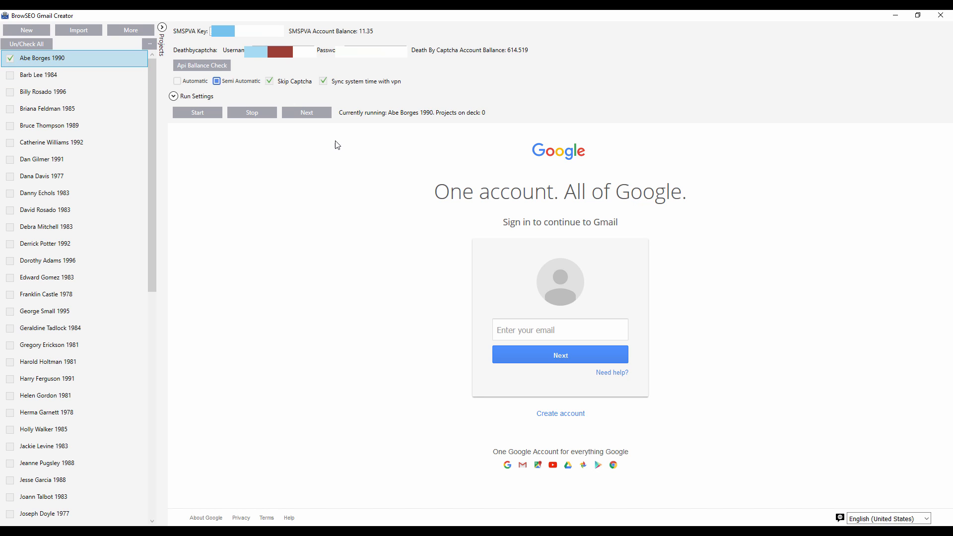
pyautogui.click(560, 413)
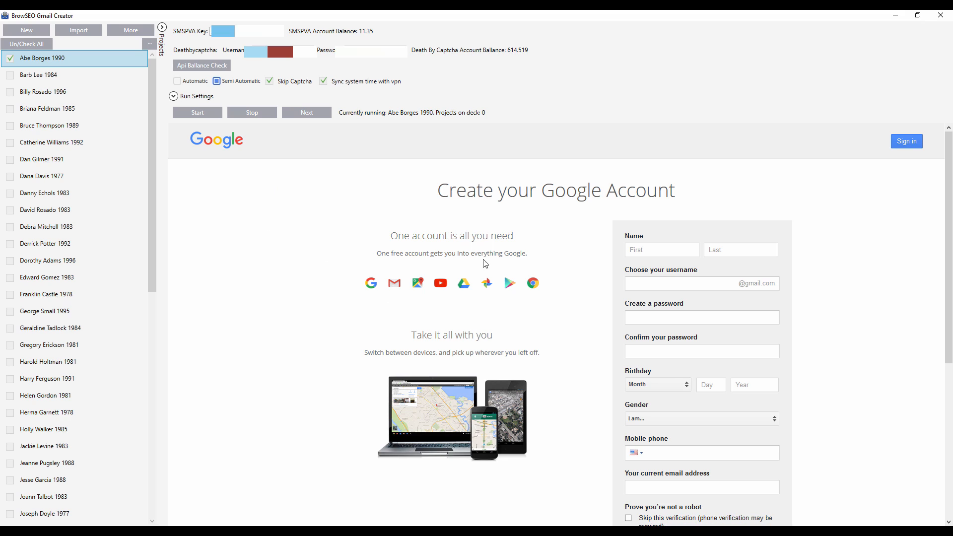
pyautogui.moveTo(639, 454)
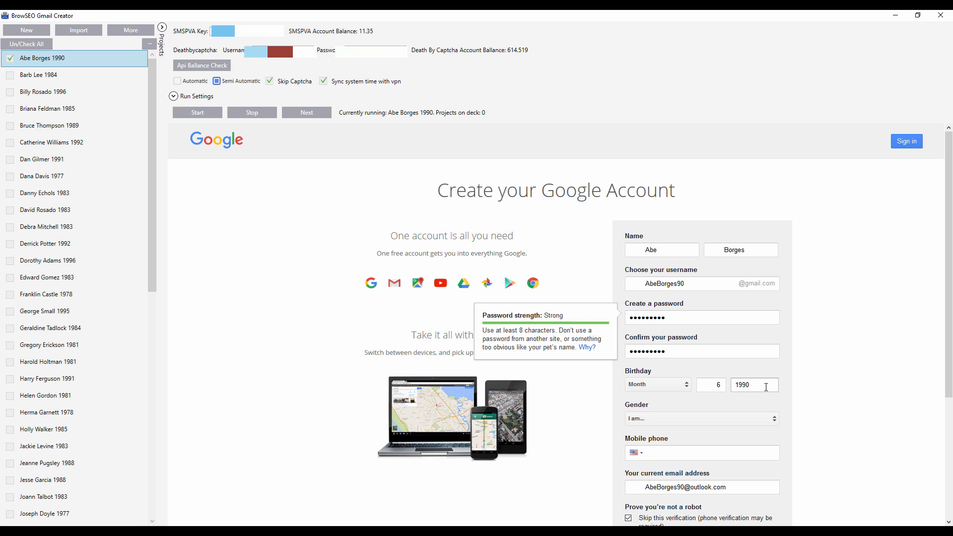
pyautogui.scroll(-3)
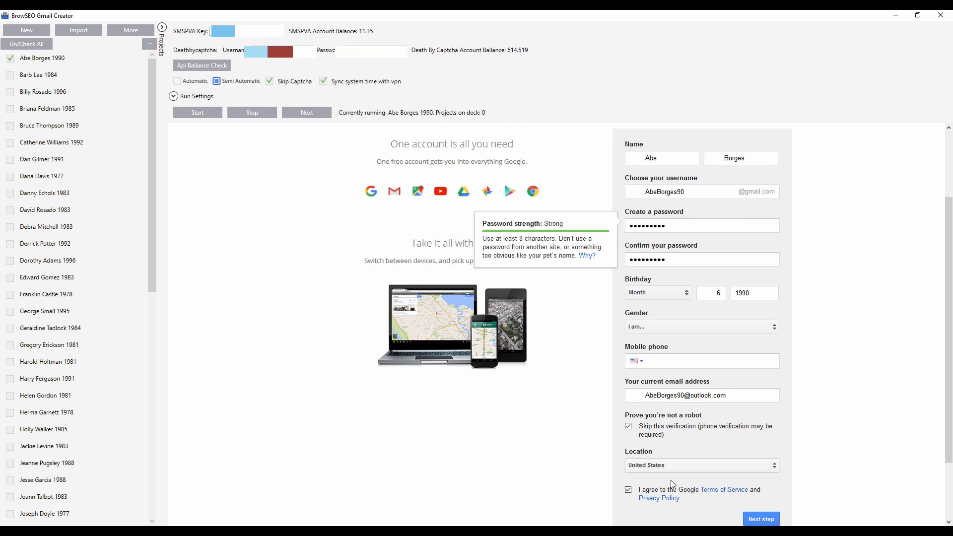
pyautogui.scroll(-3)
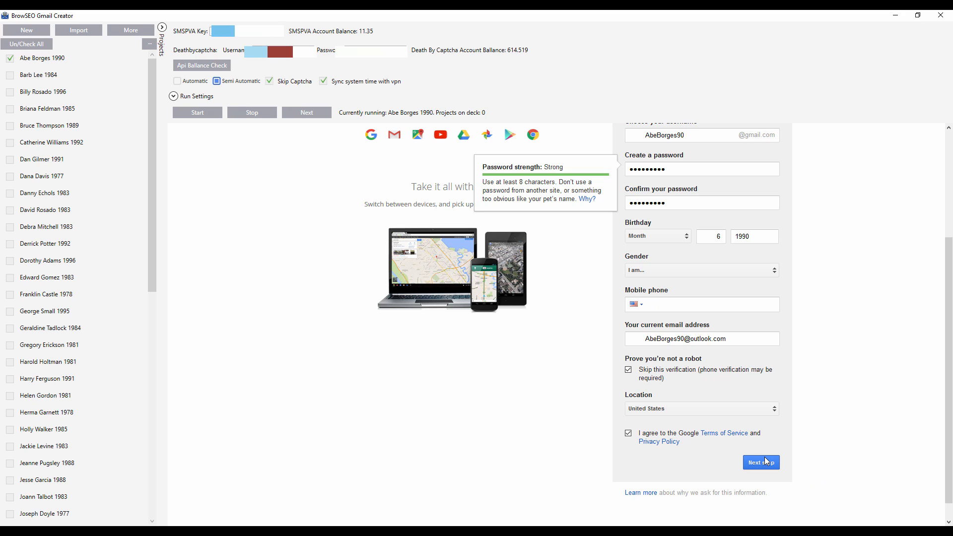
pyautogui.moveTo(523, 256)
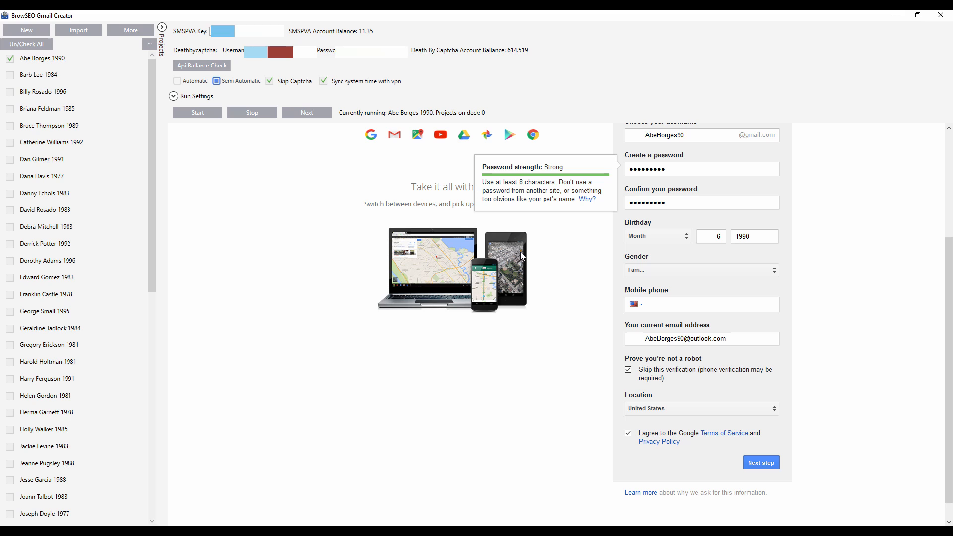
pyautogui.moveTo(462, 124)
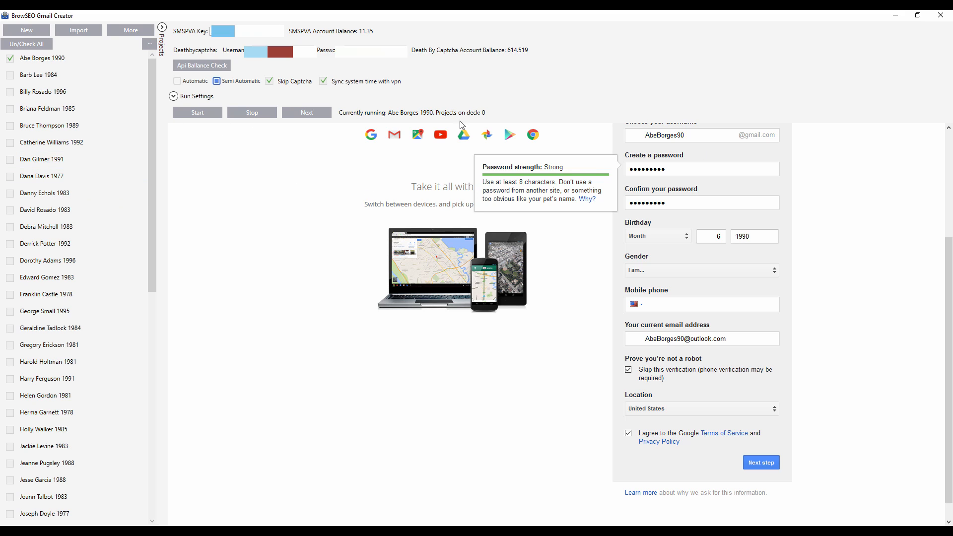
pyautogui.moveTo(223, 115)
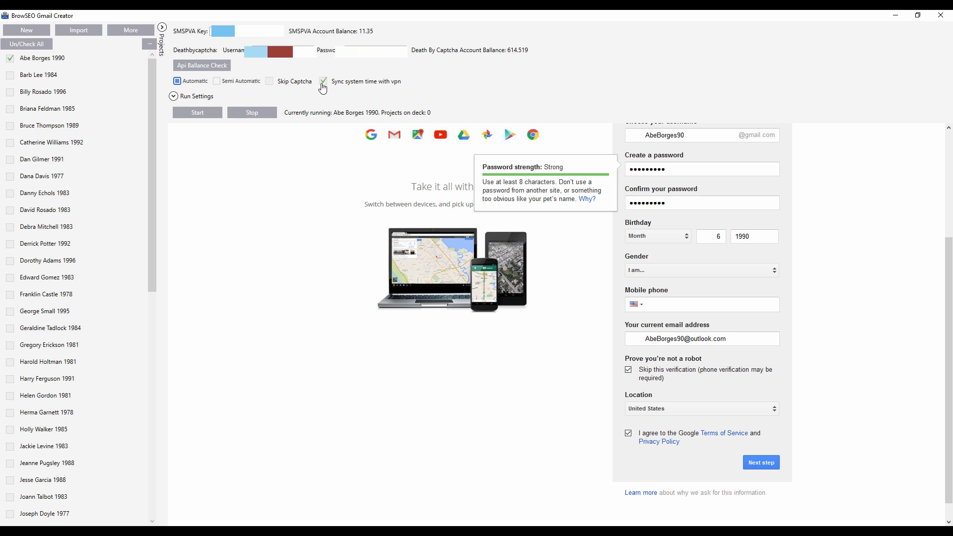
pyautogui.moveTo(697, 458)
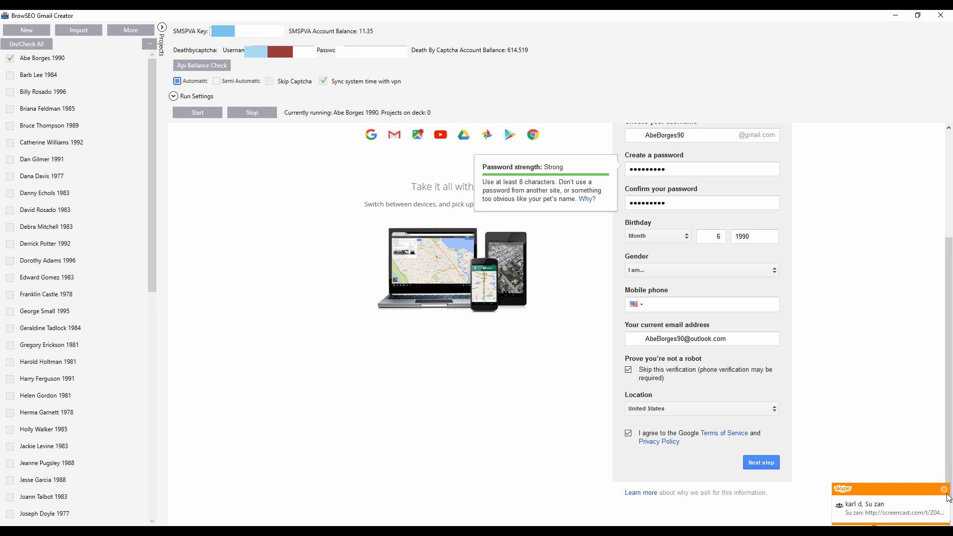
# Dismiss the incoming Skype chat notification.
pyautogui.click(945, 489)
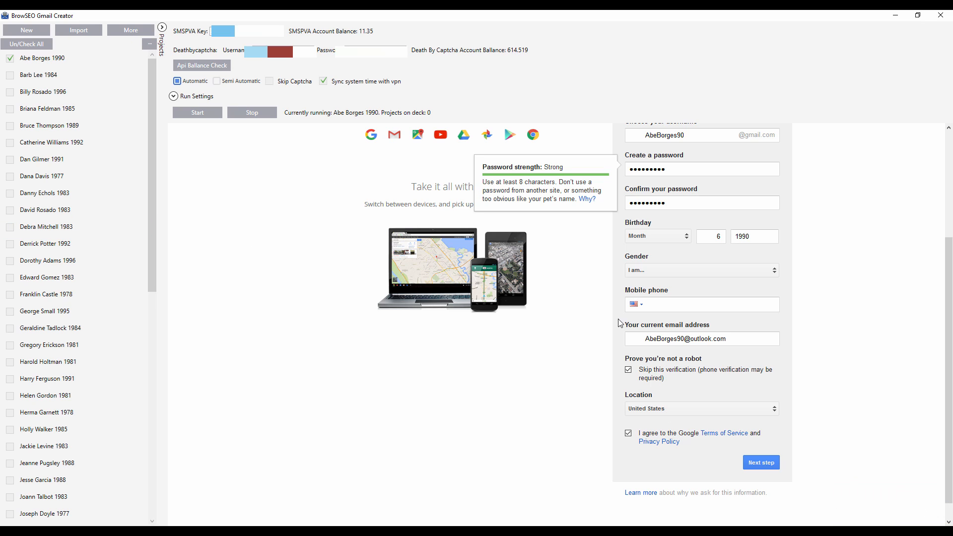
pyautogui.moveTo(546, 304)
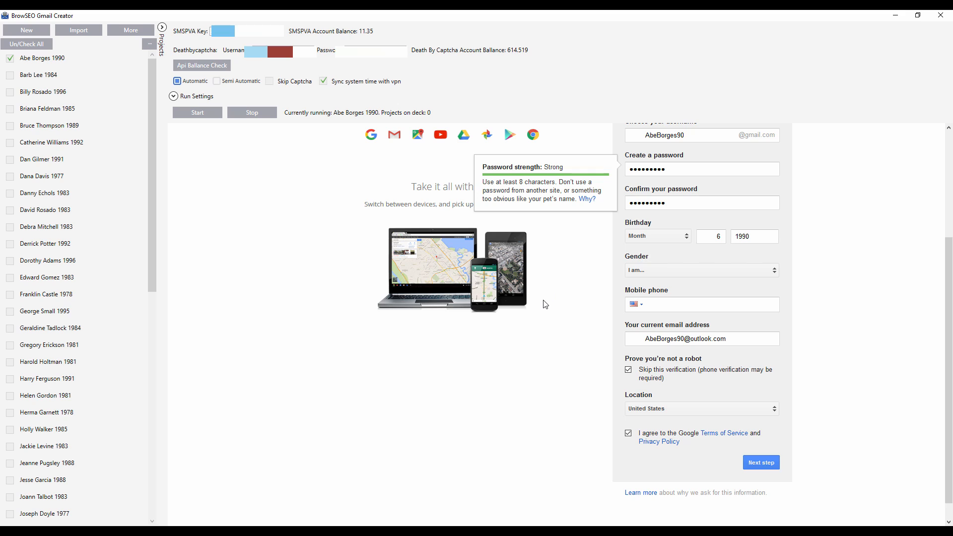